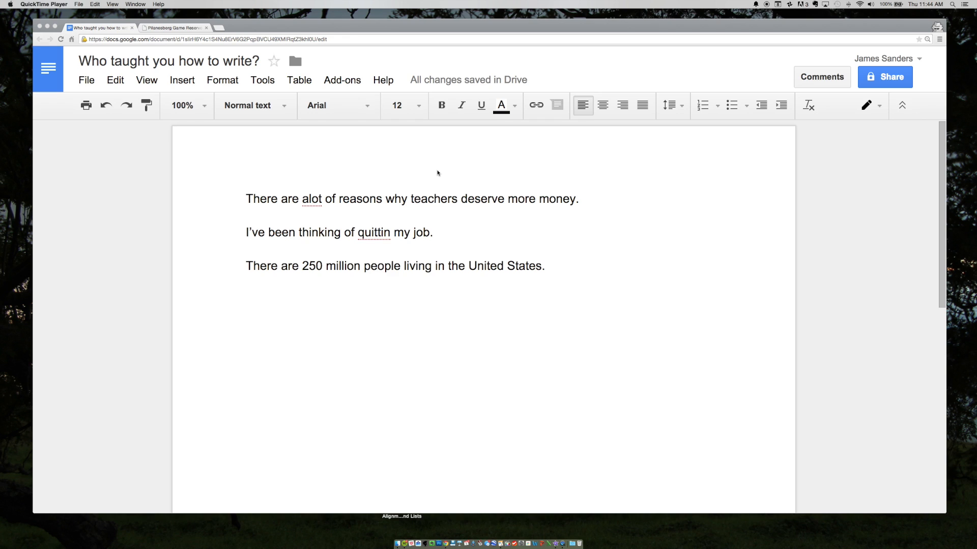
mouse_move(874, 113)
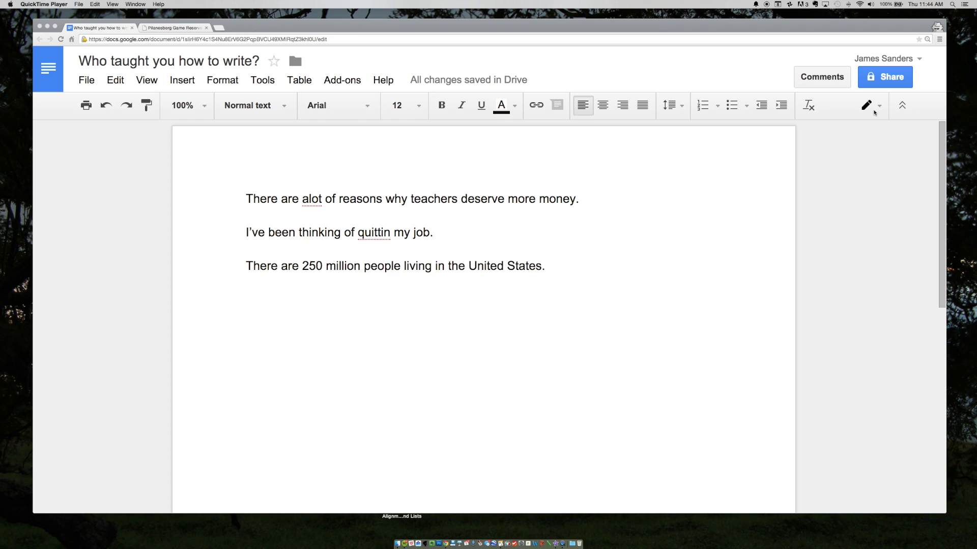
mouse_move(875, 111)
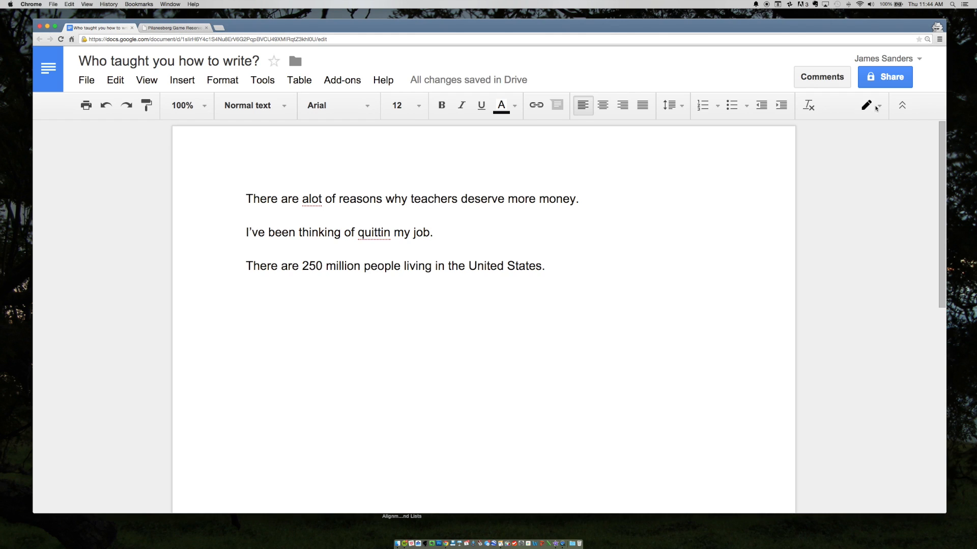
Show the Editing, Suggesting and Viewing mode choices from the pencil dropdown
left_click(878, 105)
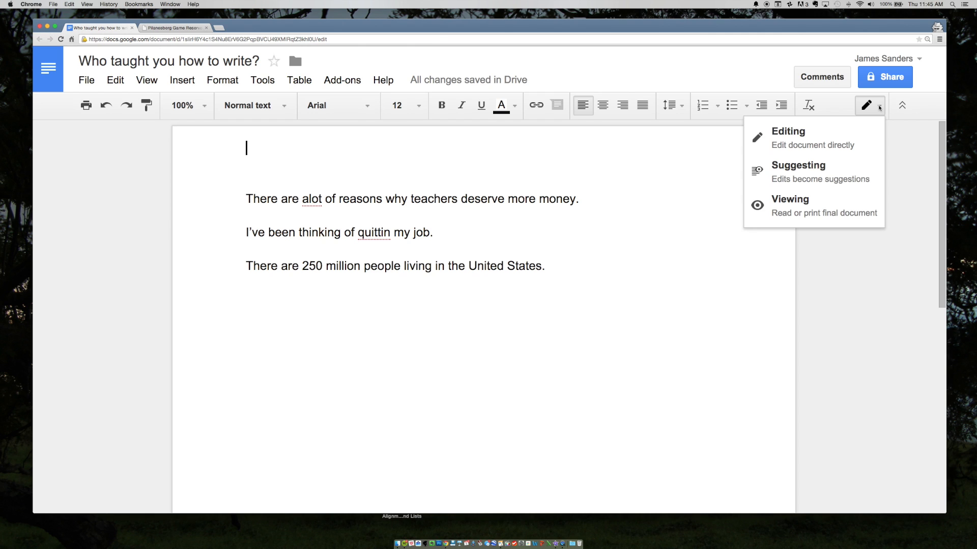
mouse_move(875, 116)
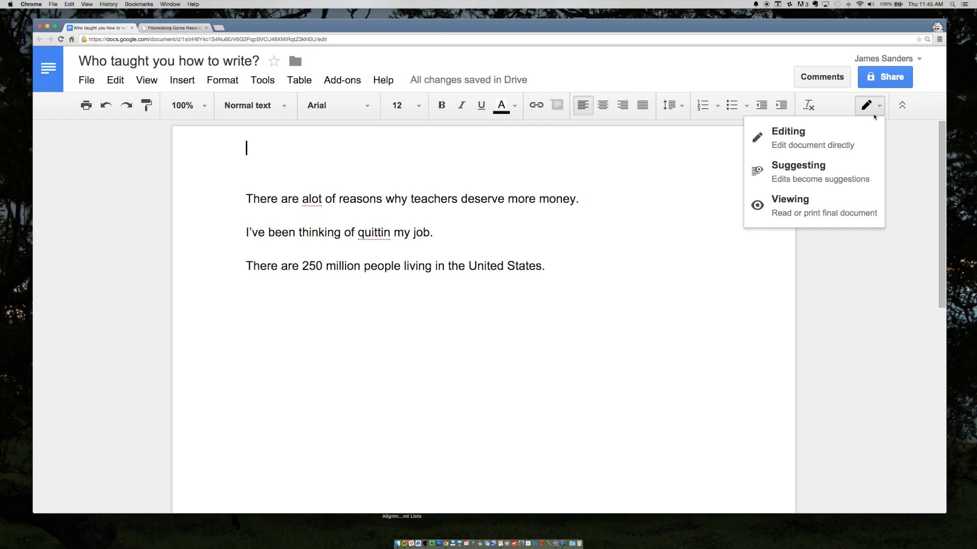
Switch to Suggesting mode and suggest replacing 'alot' with 'a lot'
left_click(799, 169)
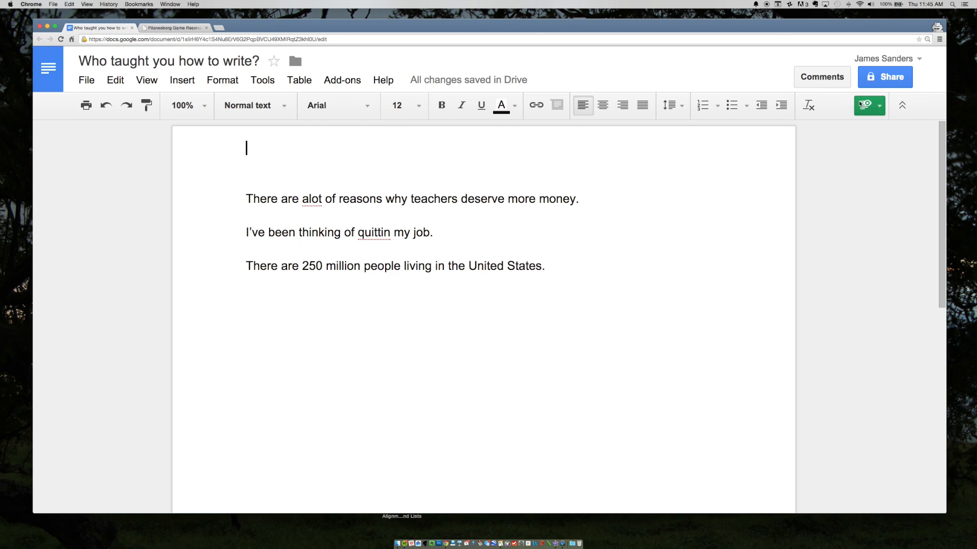
mouse_move(865, 105)
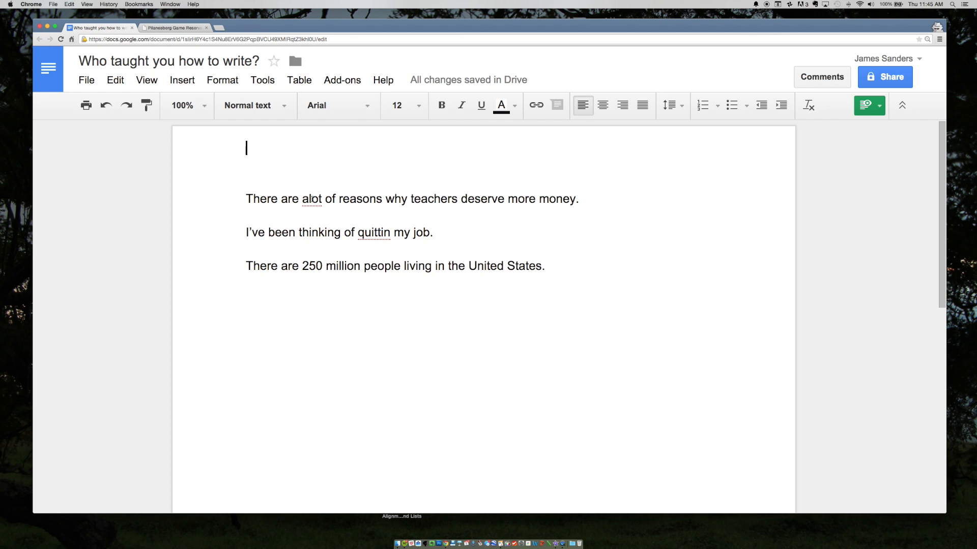
double_click(311, 198)
type(" a lot")
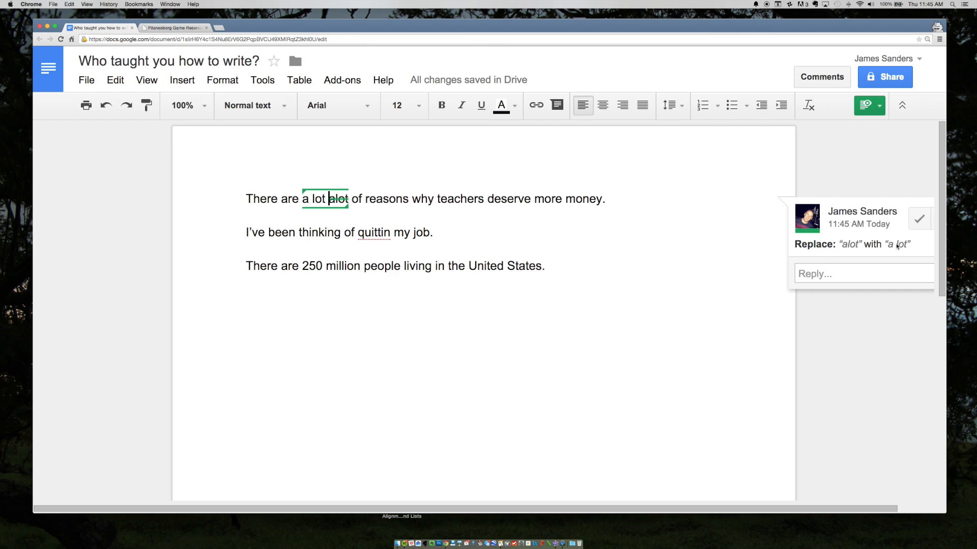
mouse_move(842, 252)
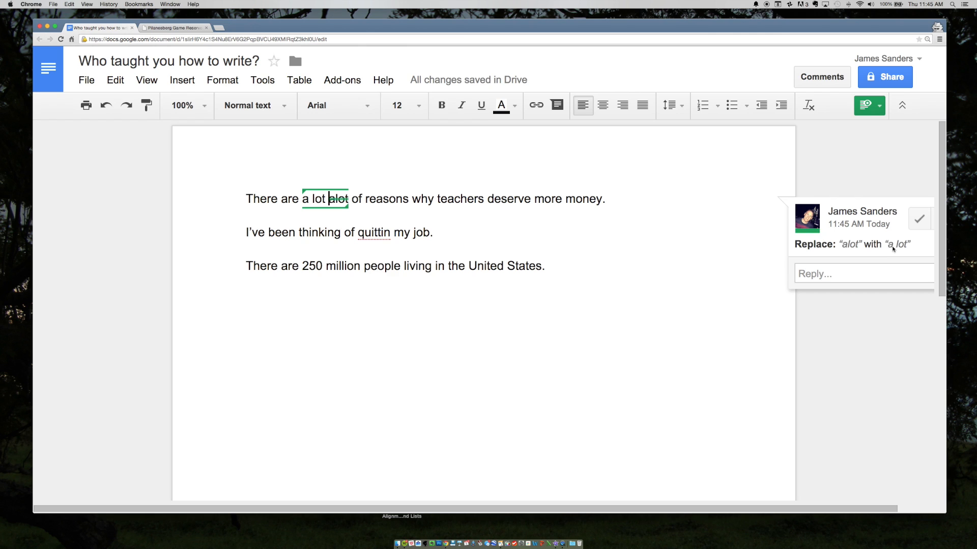
left_click(919, 219)
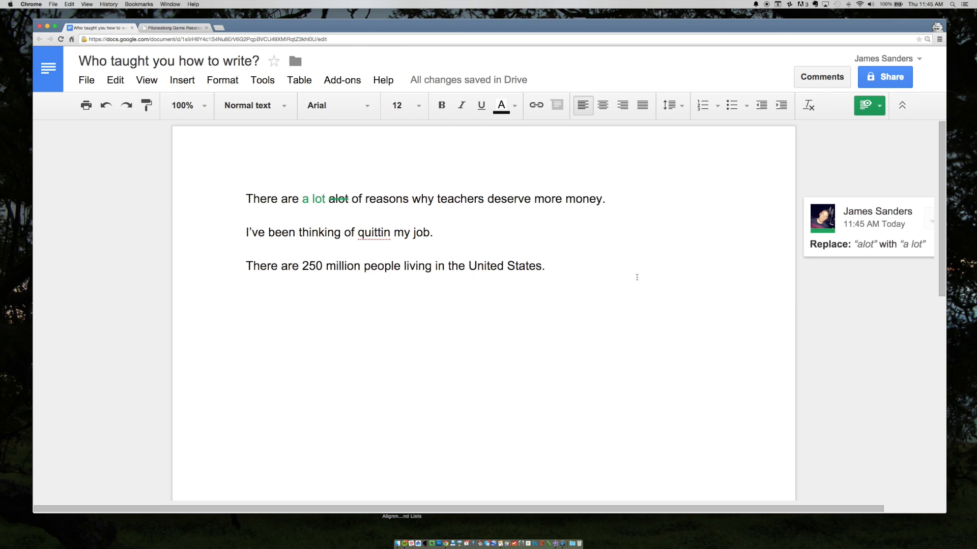
Suggest replacing the misspelled 'quittin' with 'quitting'
double_click(372, 232)
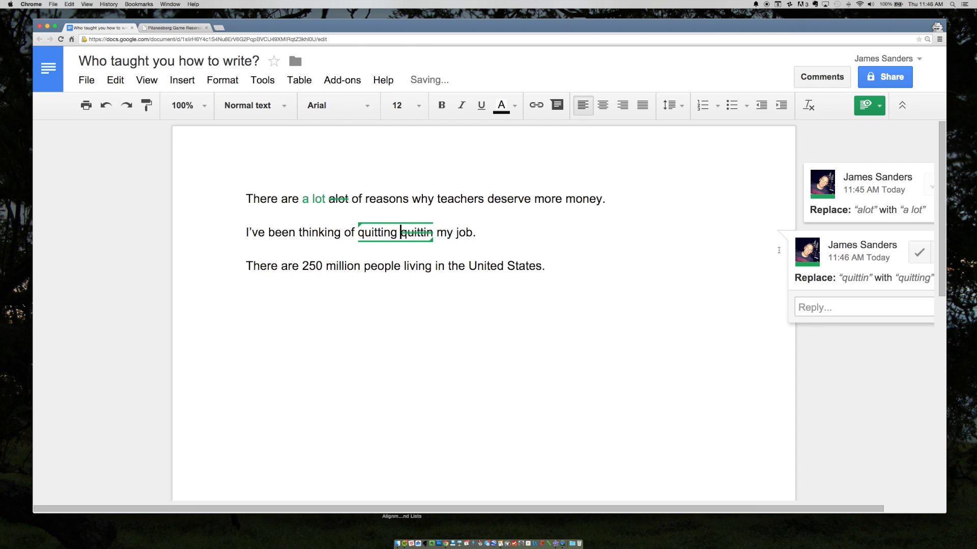
left_click(919, 253)
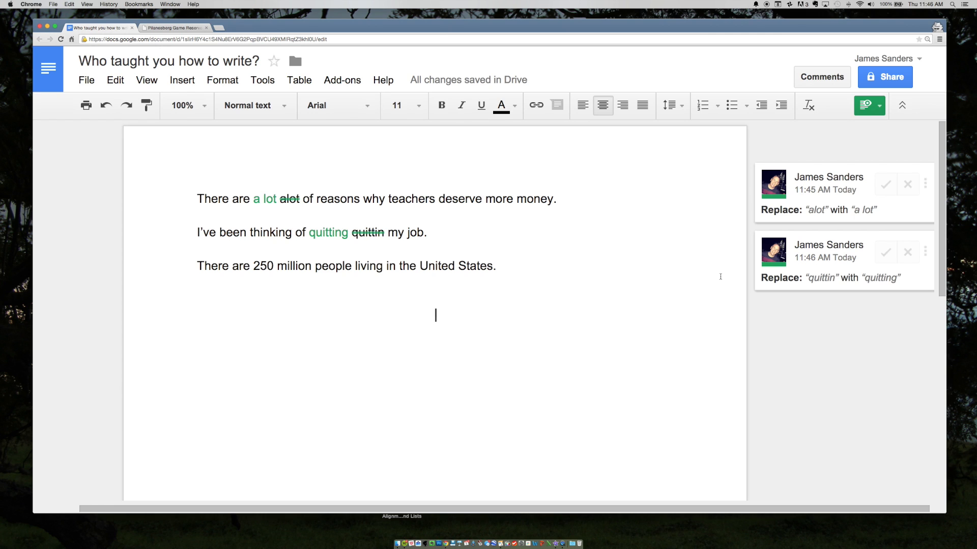
mouse_move(782, 226)
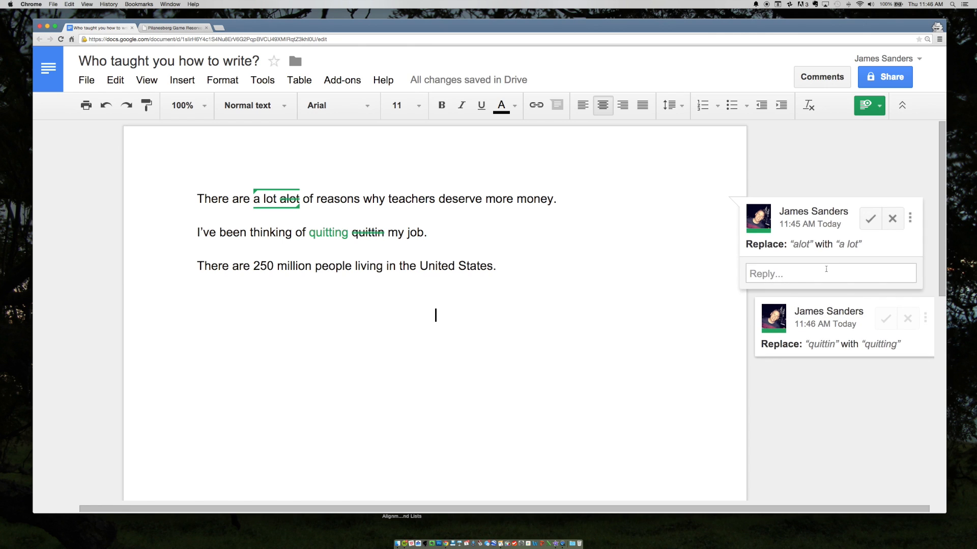
Reply 'But I always use this!' to the 'a lot' suggestion
left_click(829, 273)
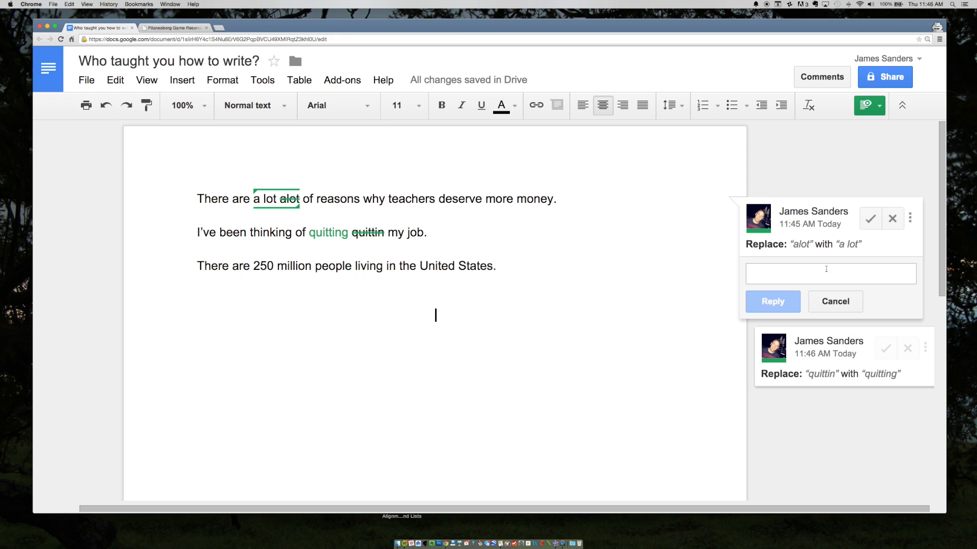
type("But I alr")
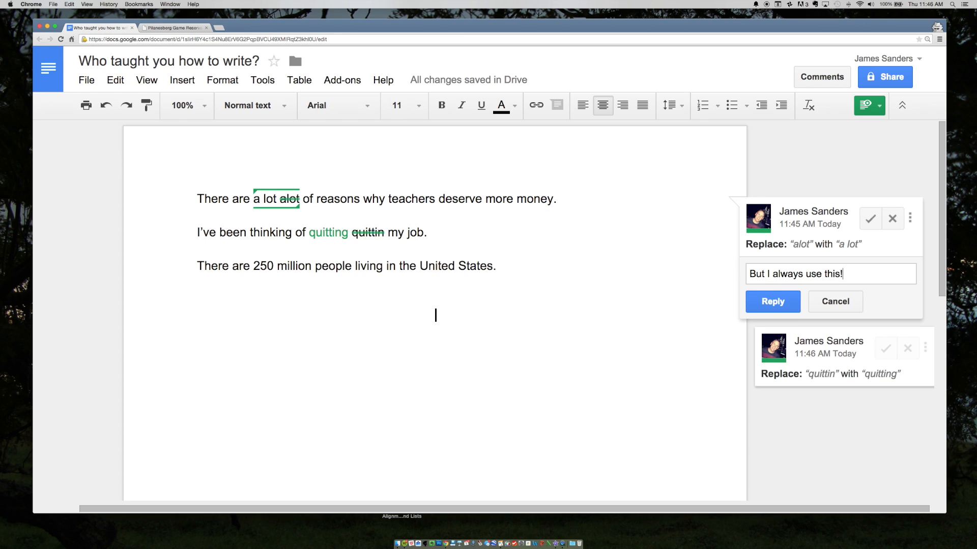
left_click(772, 302)
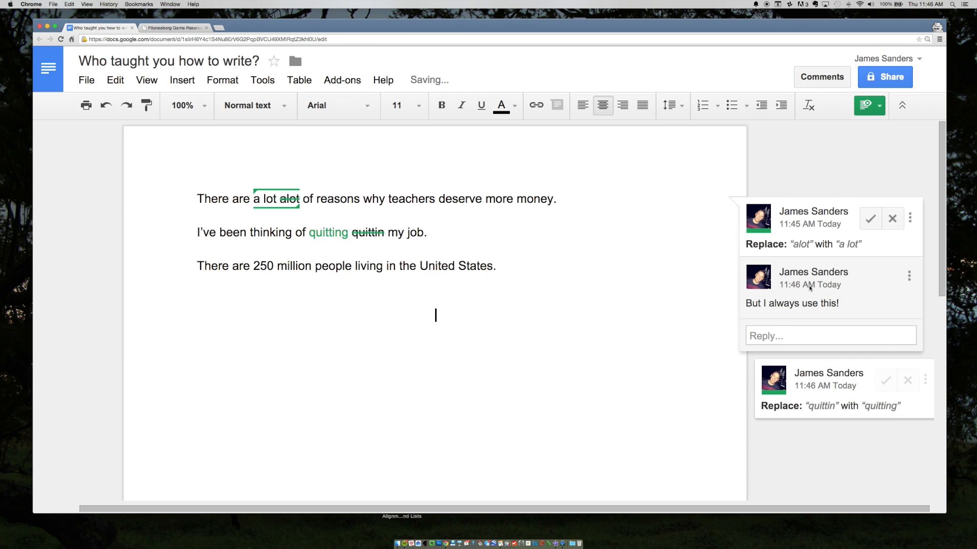
Accept the 'quitting' suggestion
left_click(870, 219)
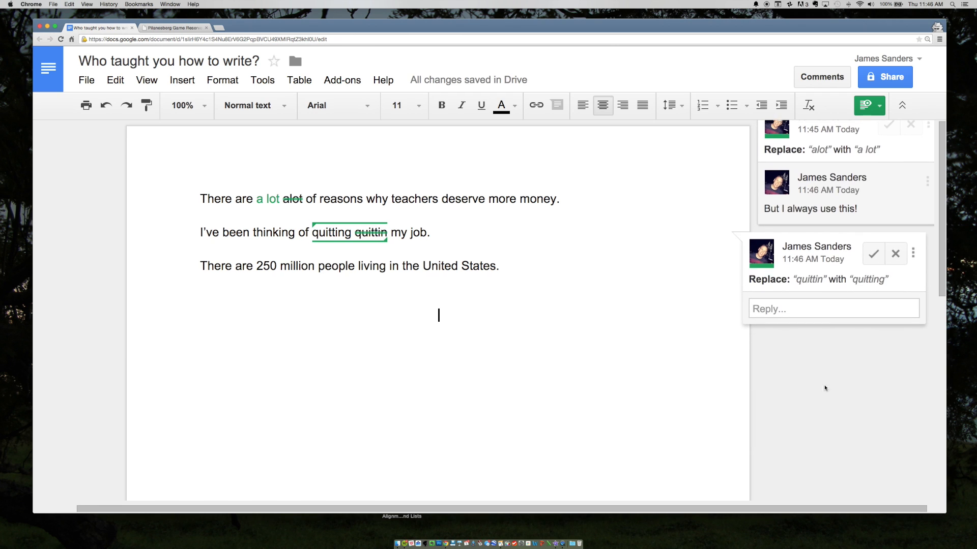
left_click(833, 308)
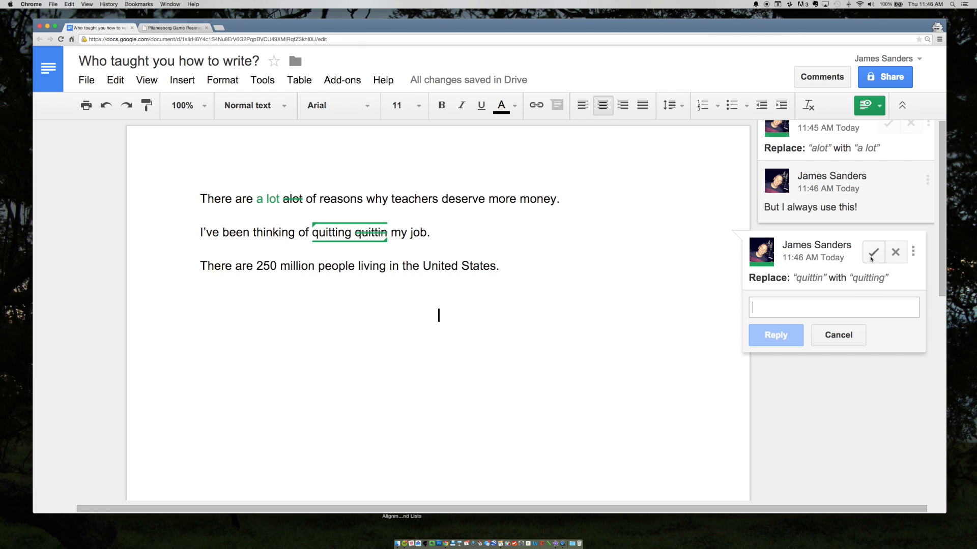
left_click(872, 253)
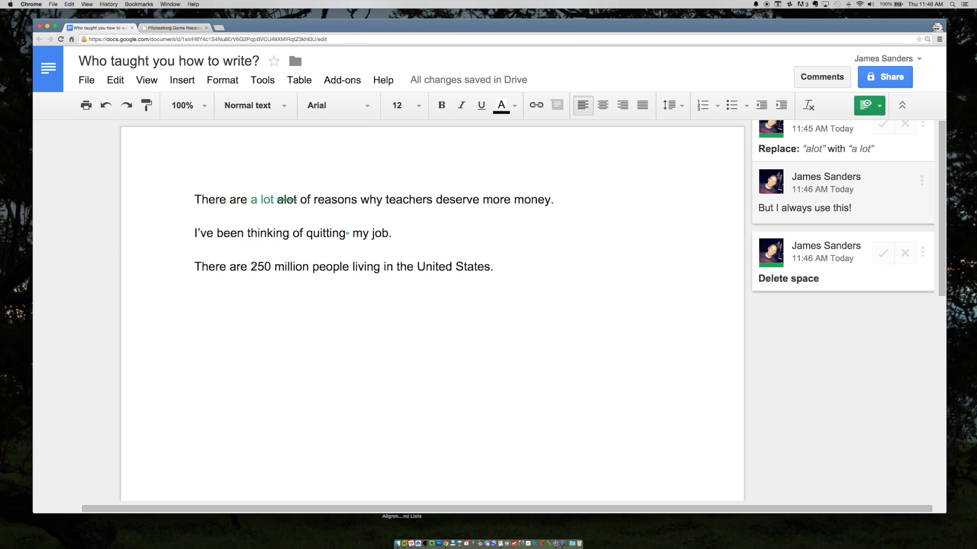
Reject the suggested deletion of the space after 'quitting'
left_click(868, 105)
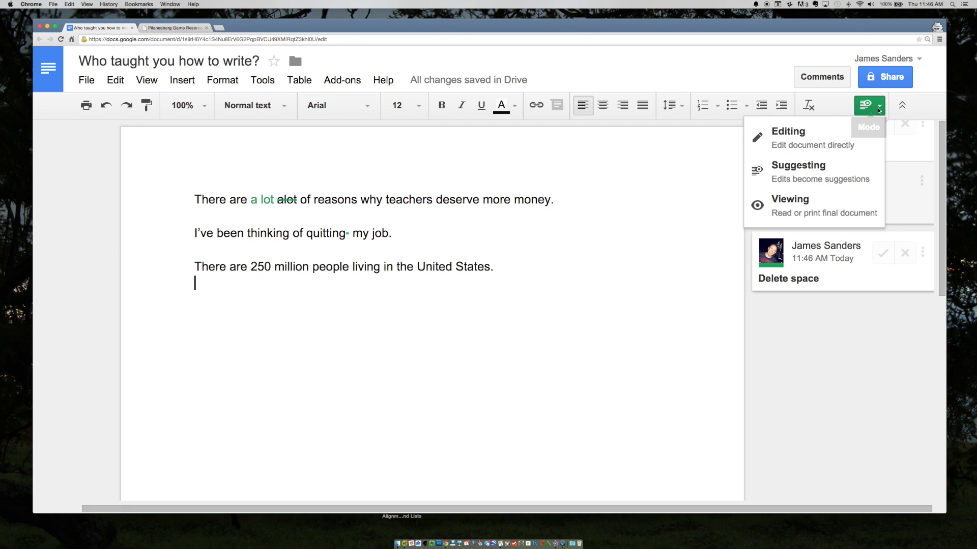
left_click(787, 131)
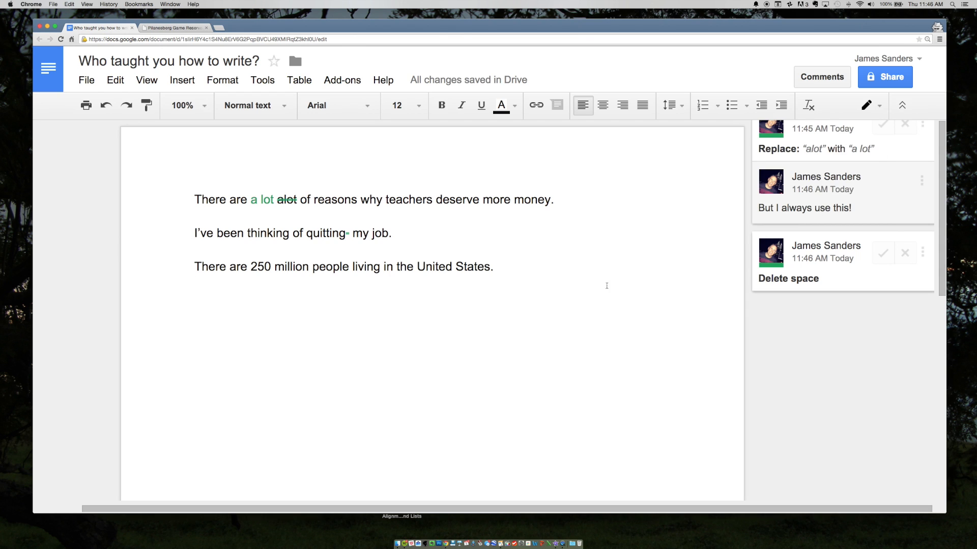
left_click(883, 253)
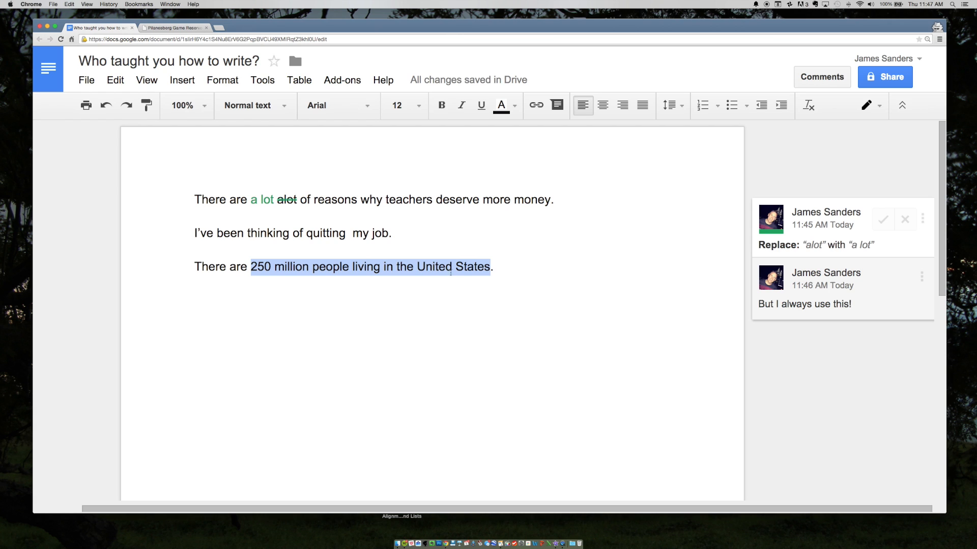
Comment 'Be sure to check all your facts.' on the 250 million population phrase
left_click(181, 80)
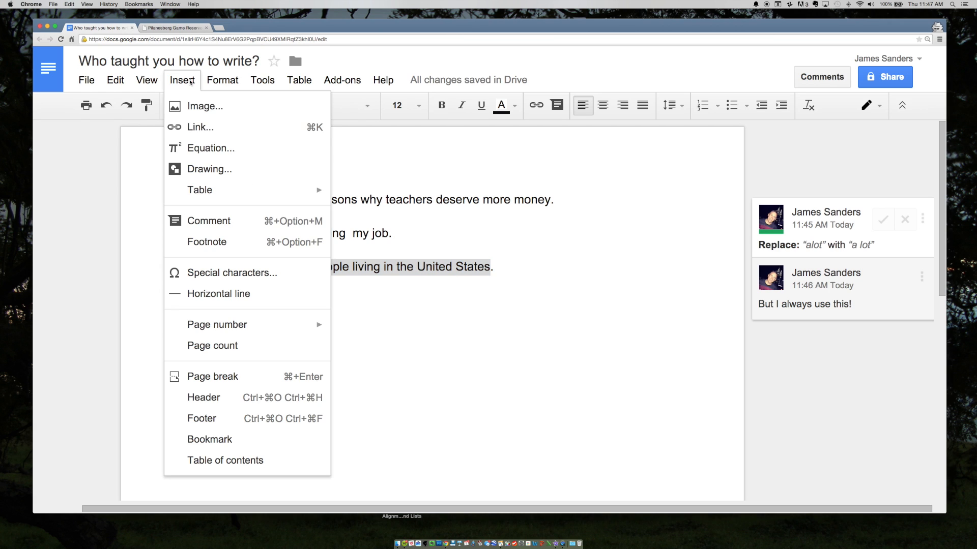
mouse_move(212, 241)
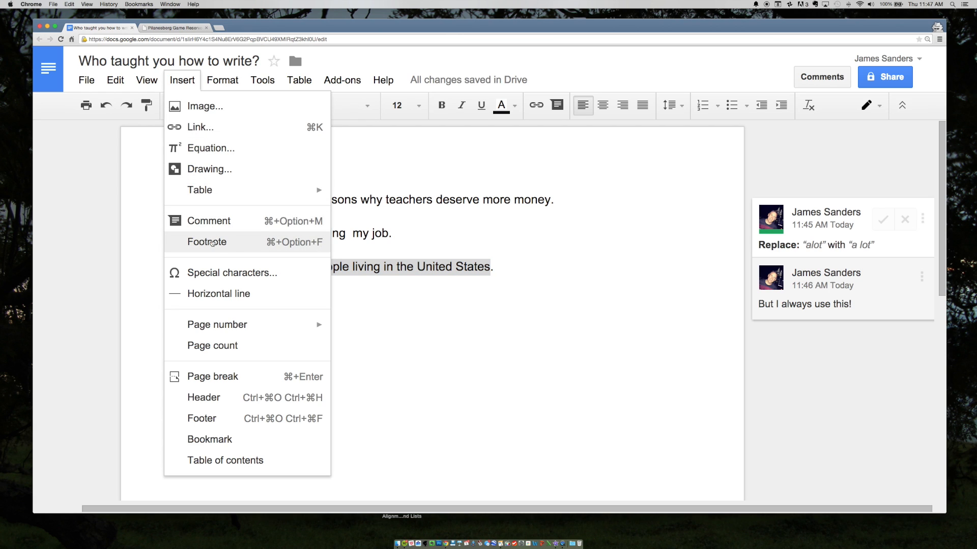
left_click(208, 220)
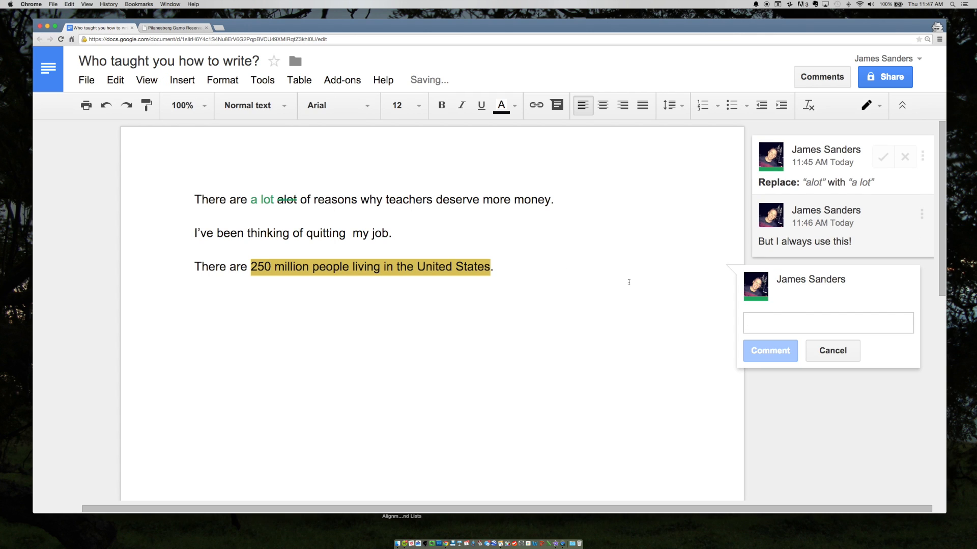
type("B")
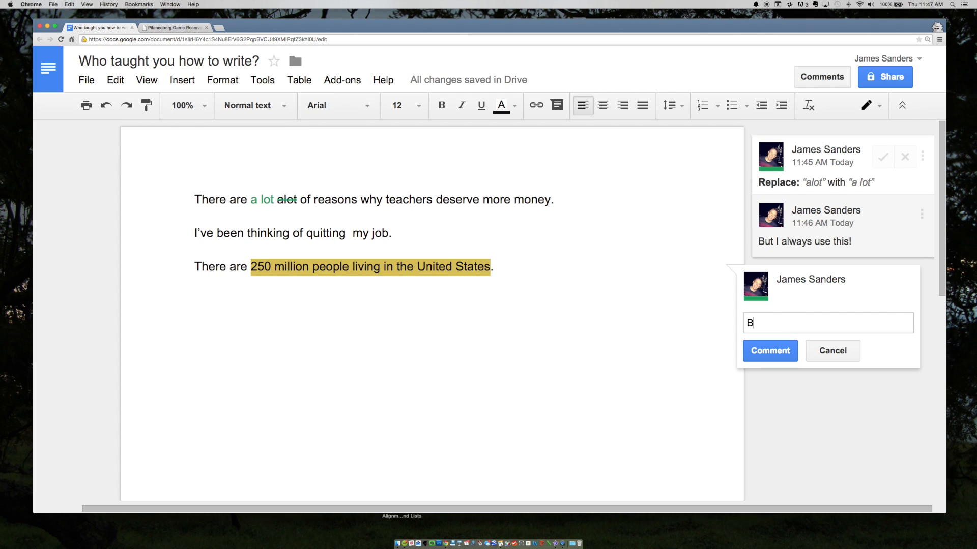
type("e sure to check all")
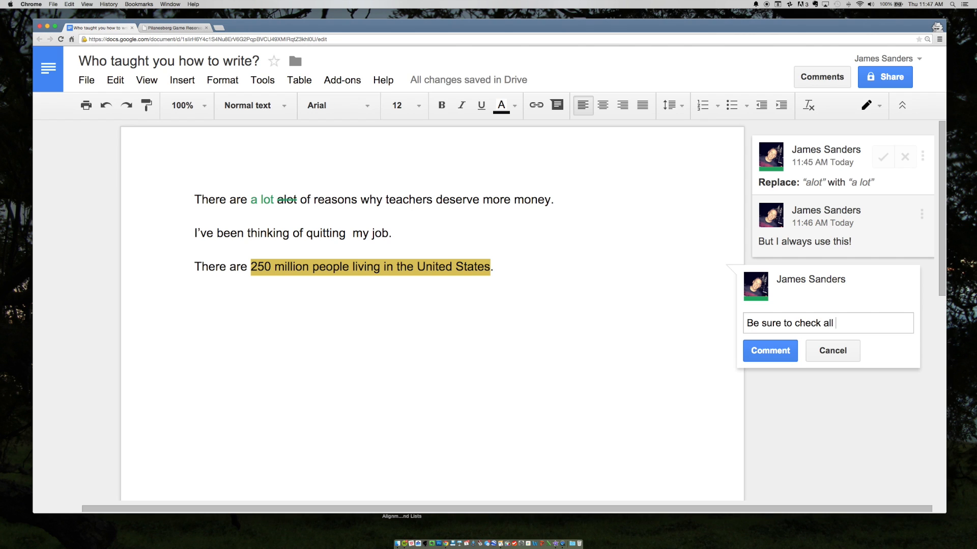
type("your facts.")
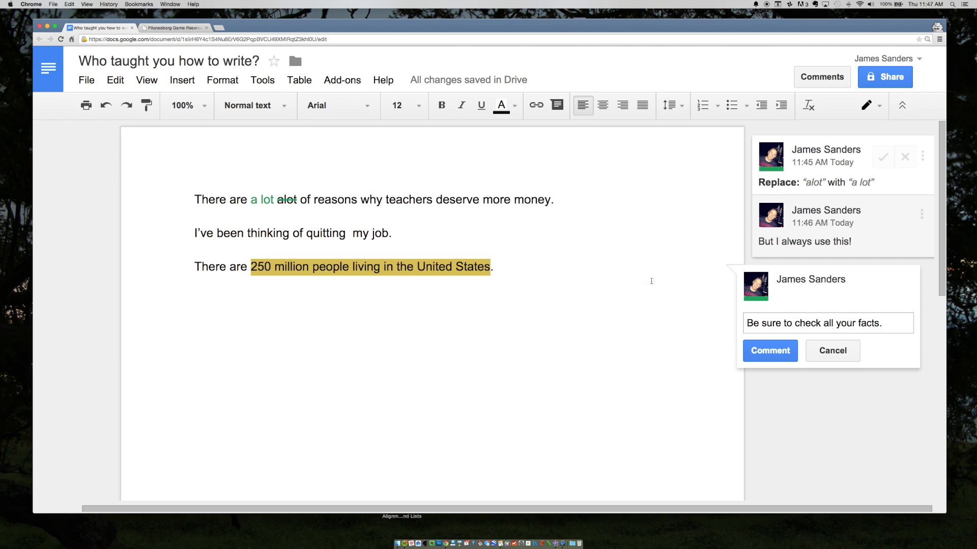
left_click(770, 350)
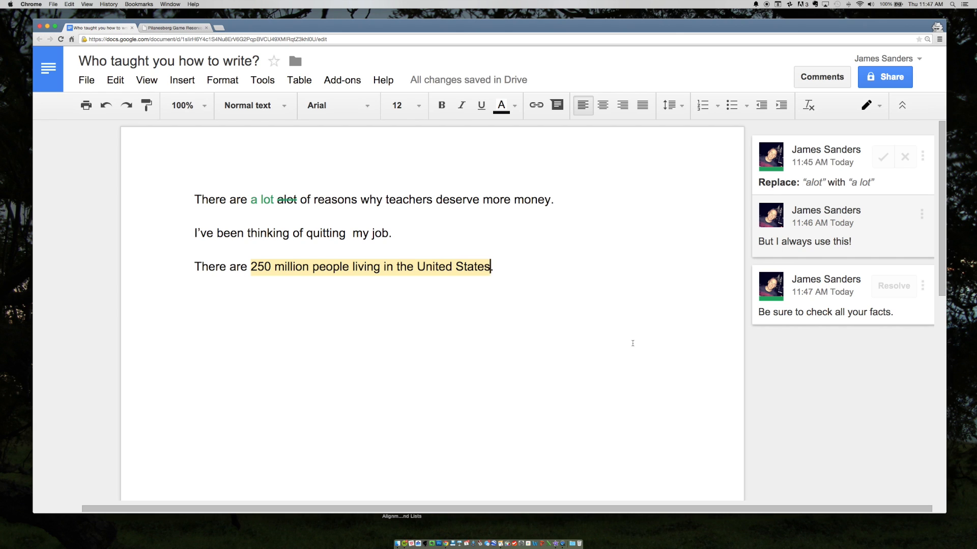
mouse_move(262, 80)
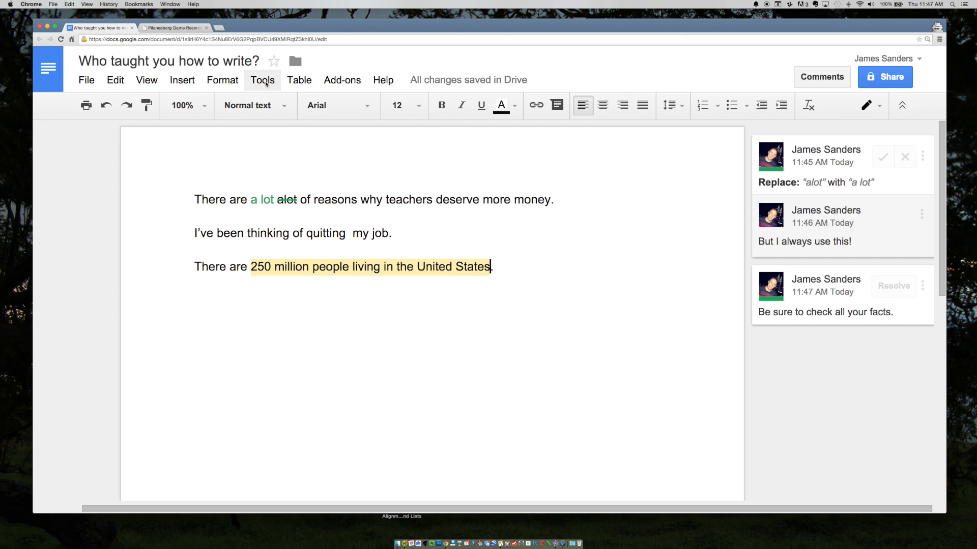
Research 'united states population' and check the census.gov population clock
left_click(263, 80)
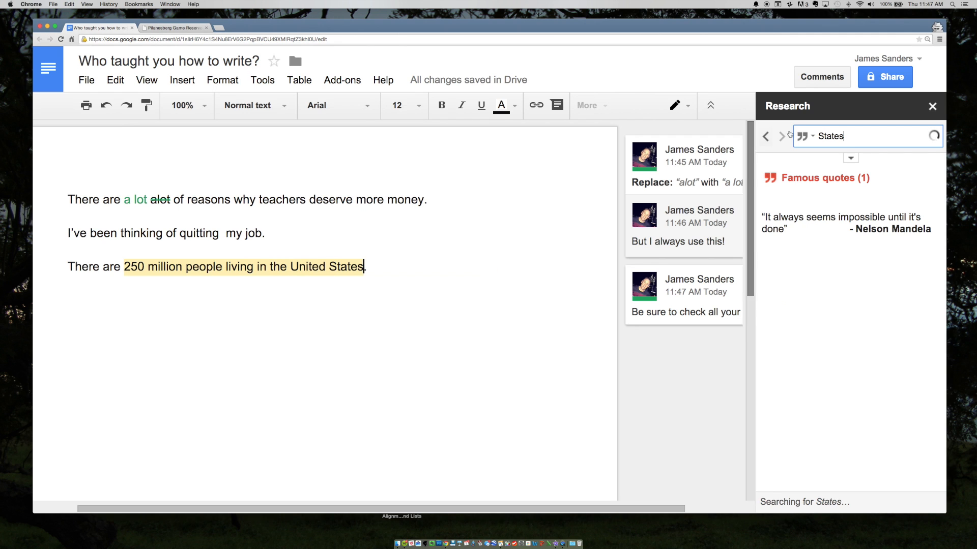
left_click(812, 136)
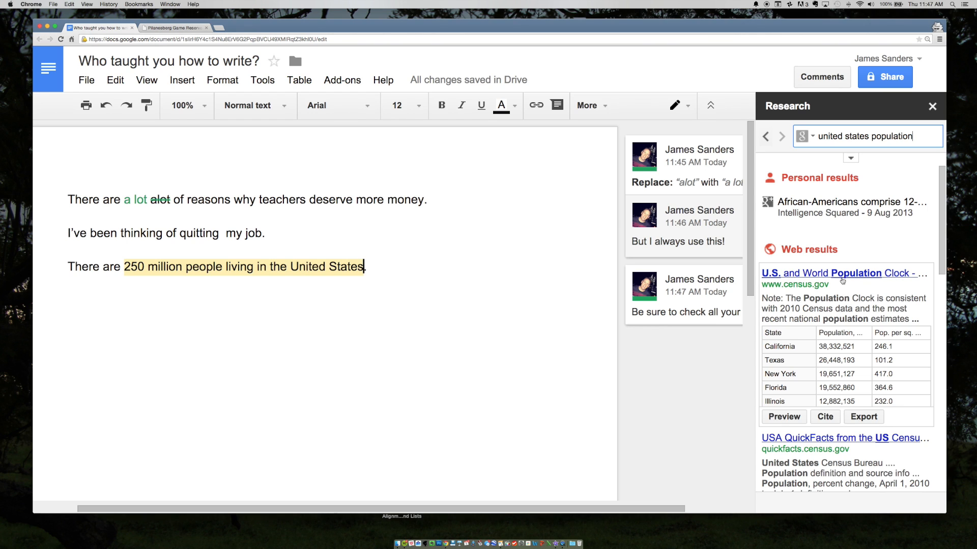
left_click(837, 273)
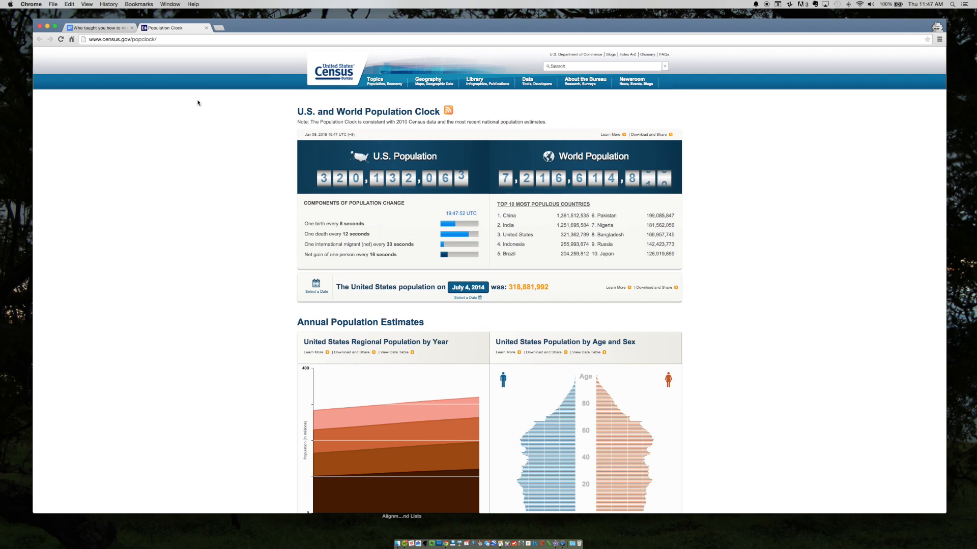
left_click(97, 27)
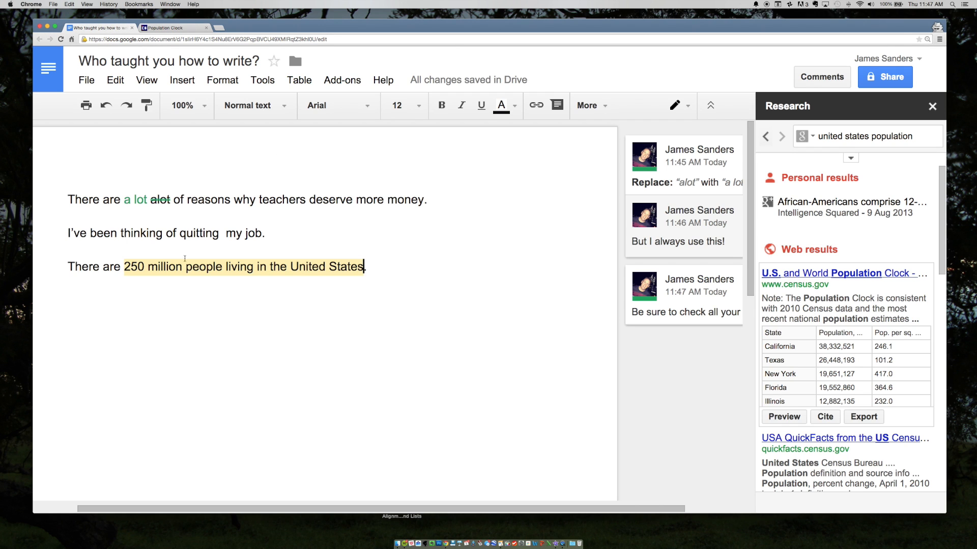
Change the population figure to 318 million, close Research, and switch to Viewing mode
left_click(683, 297)
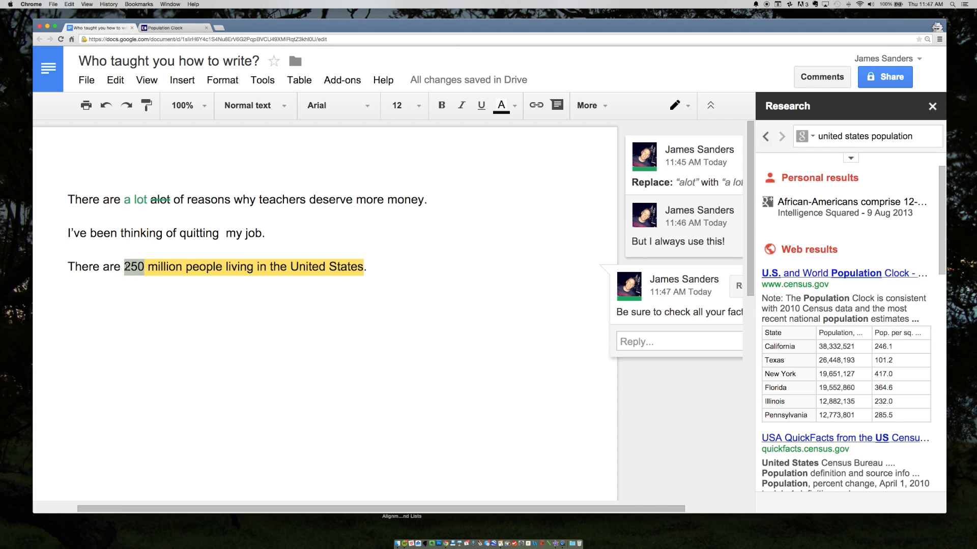
type("318")
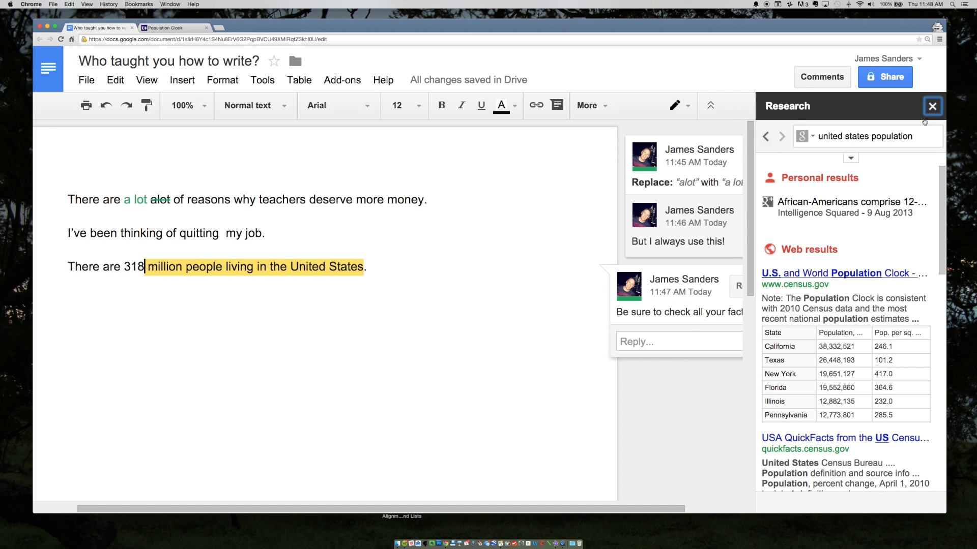
left_click(933, 105)
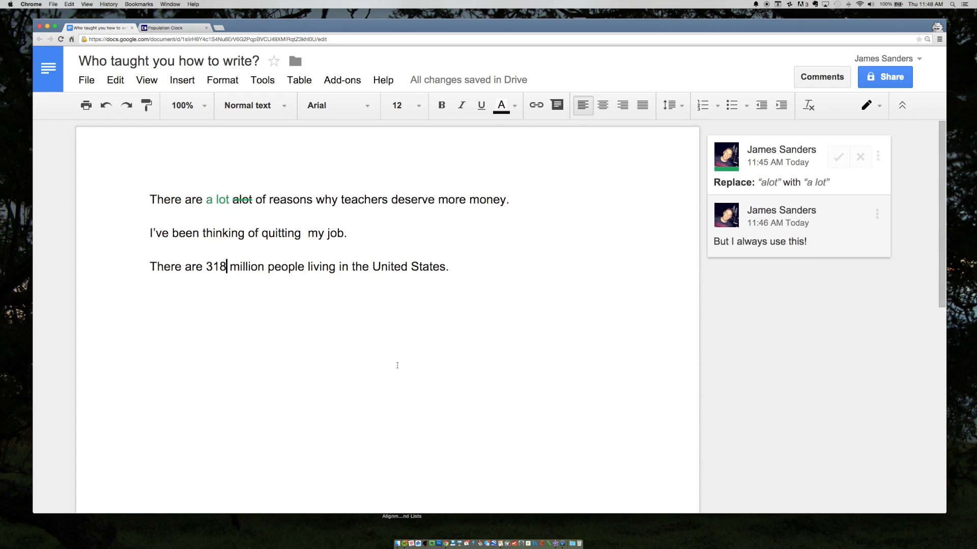
left_click(866, 105)
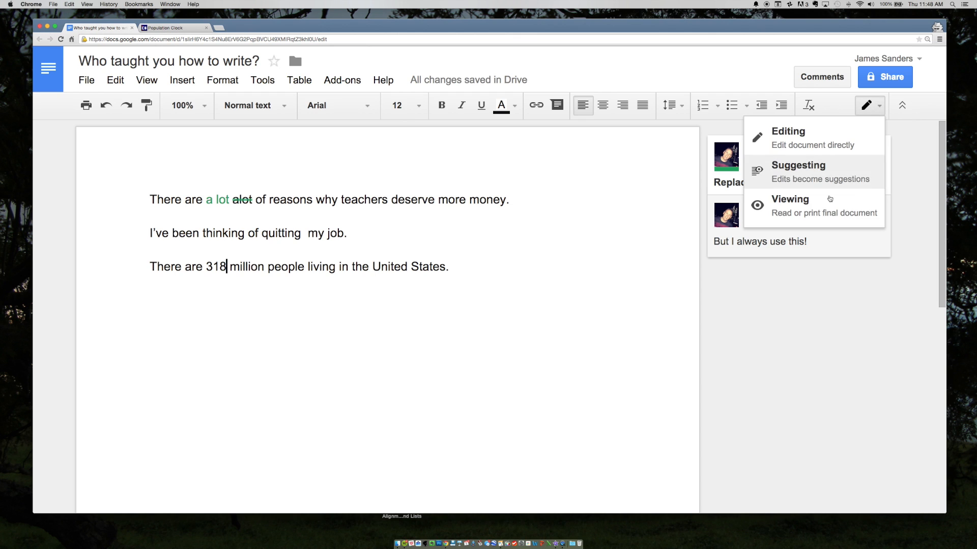
left_click(790, 199)
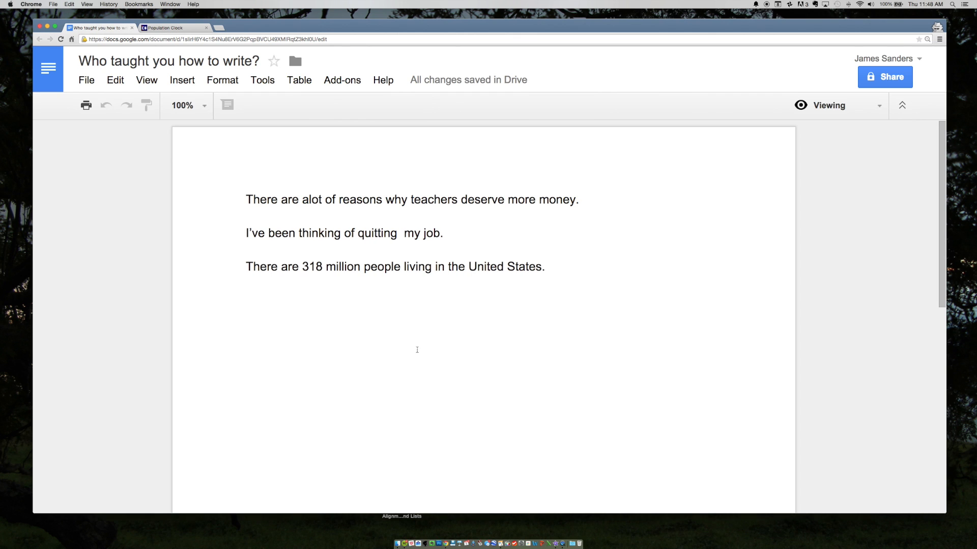
mouse_move(378, 311)
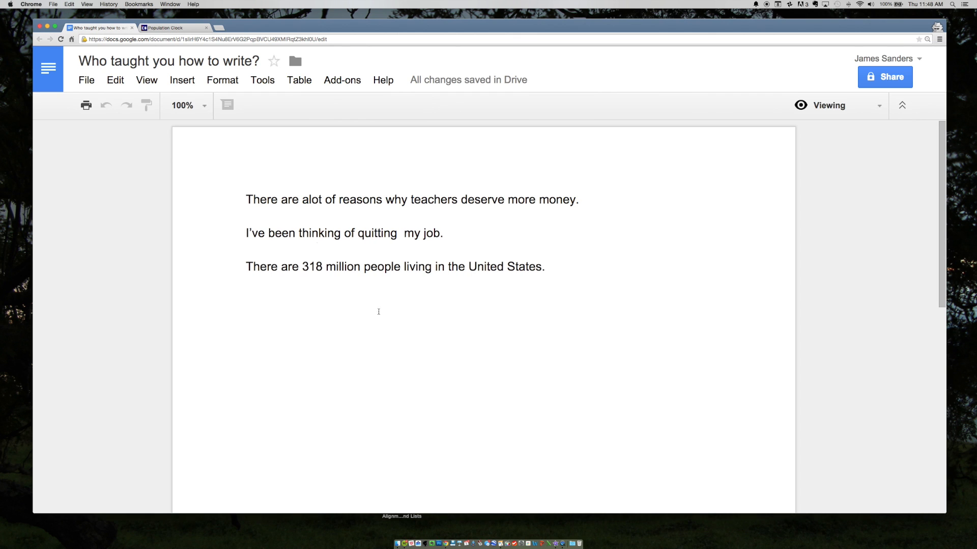